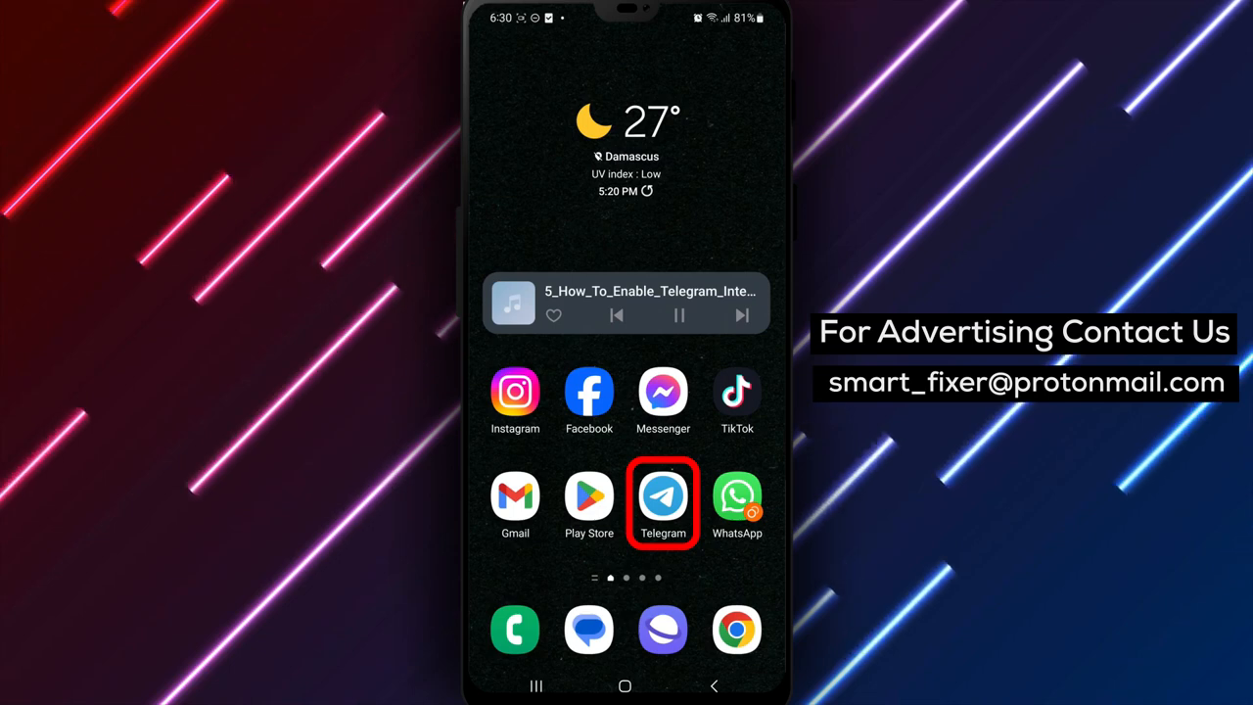
- Launch Telegram from the home screen to reach the chat list
click(663, 503)
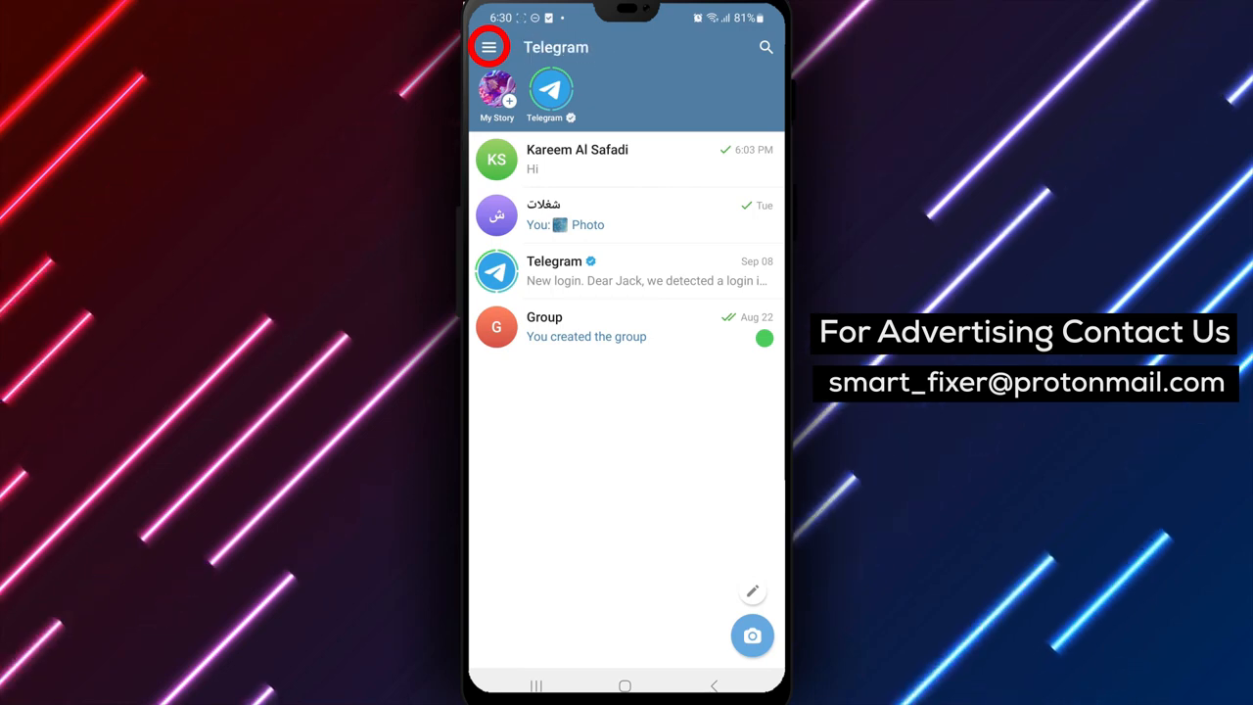
- Reach Telegram's Settings page from the side drawer
click(489, 47)
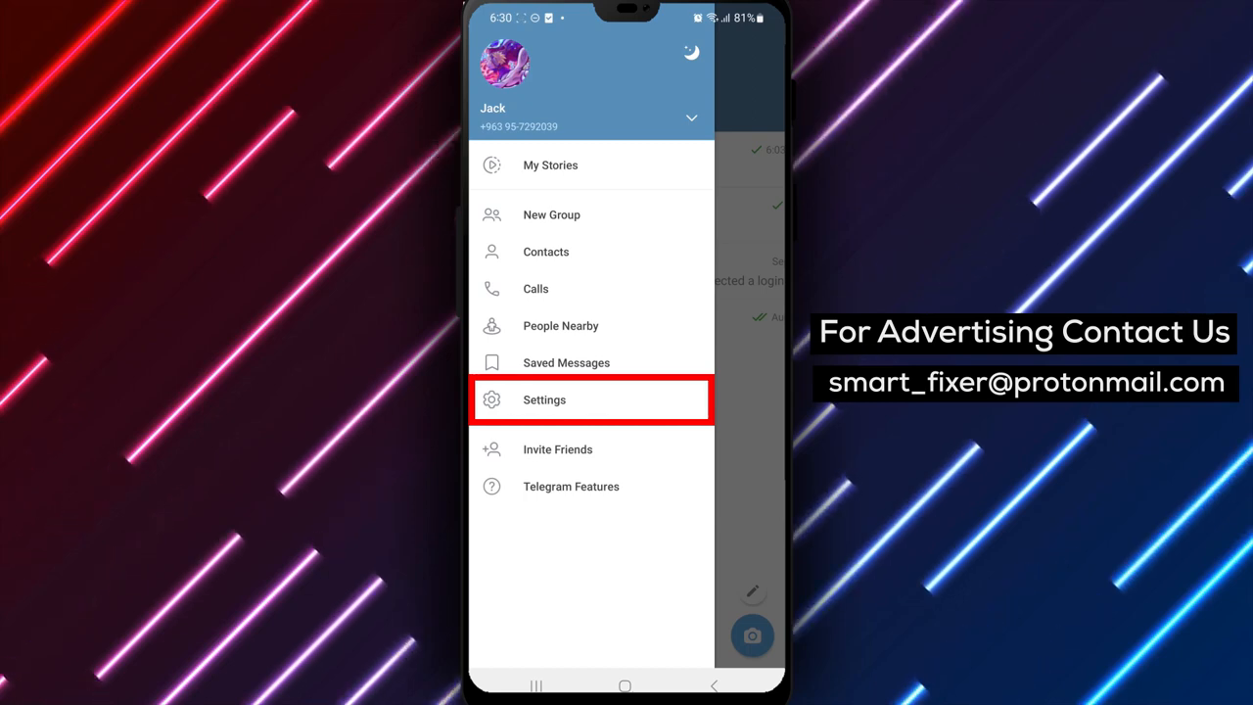
click(544, 400)
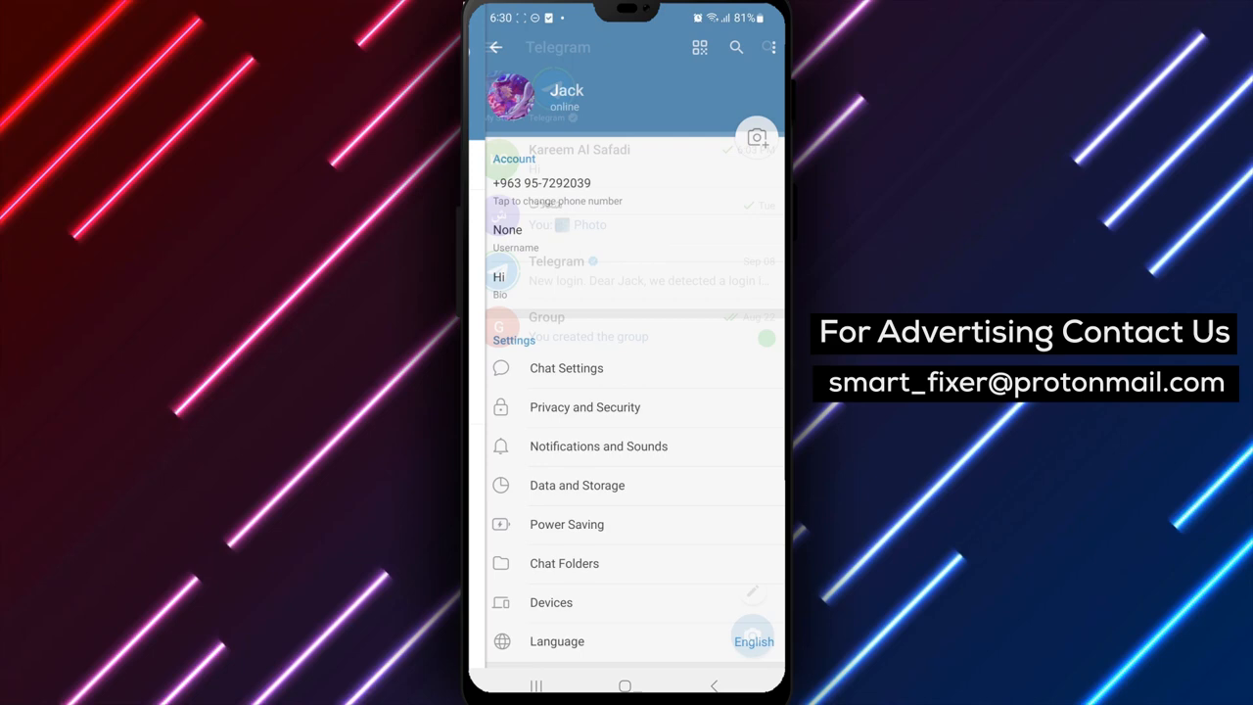
- Switch on Background Connection under Other in Notifications and Sounds
click(592, 446)
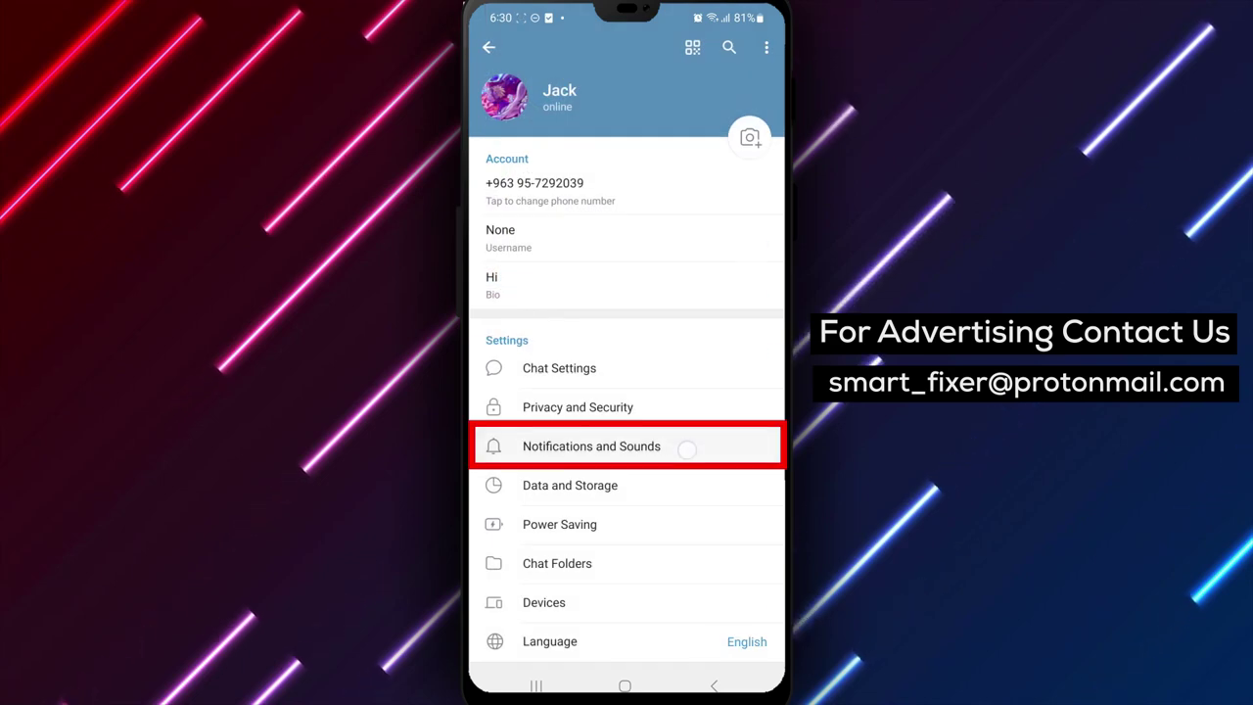
click(591, 445)
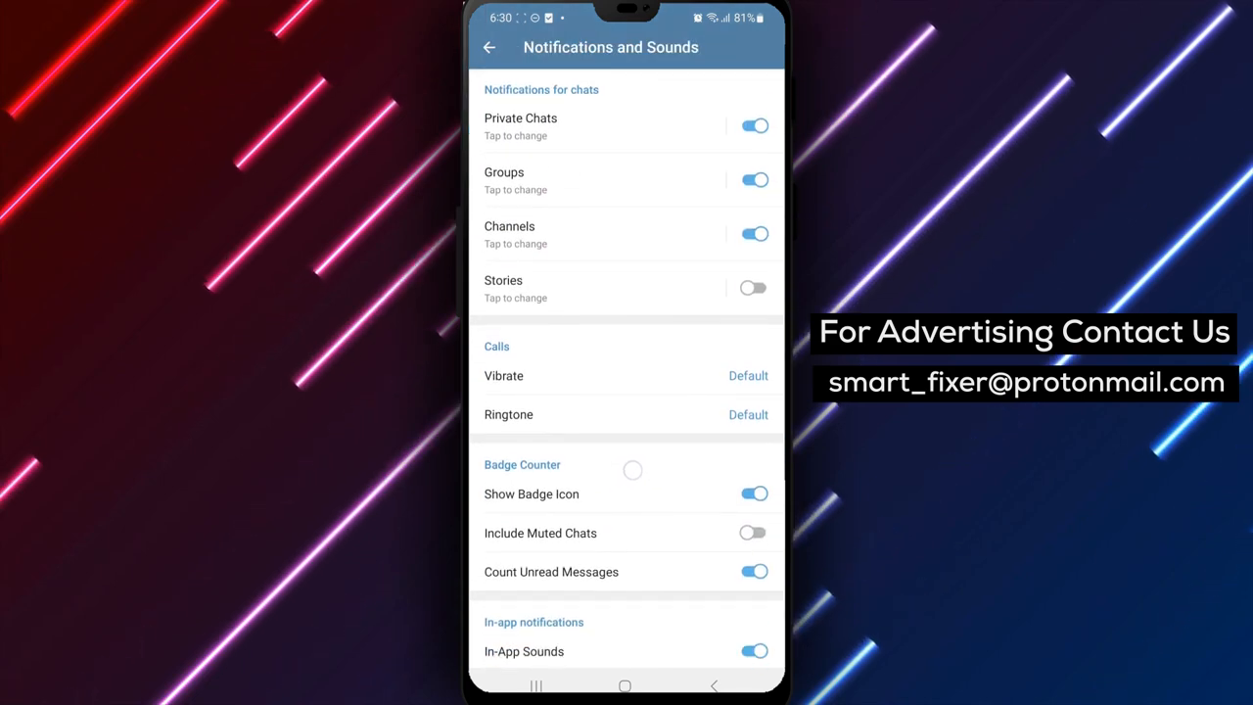
scroll(down, 3)
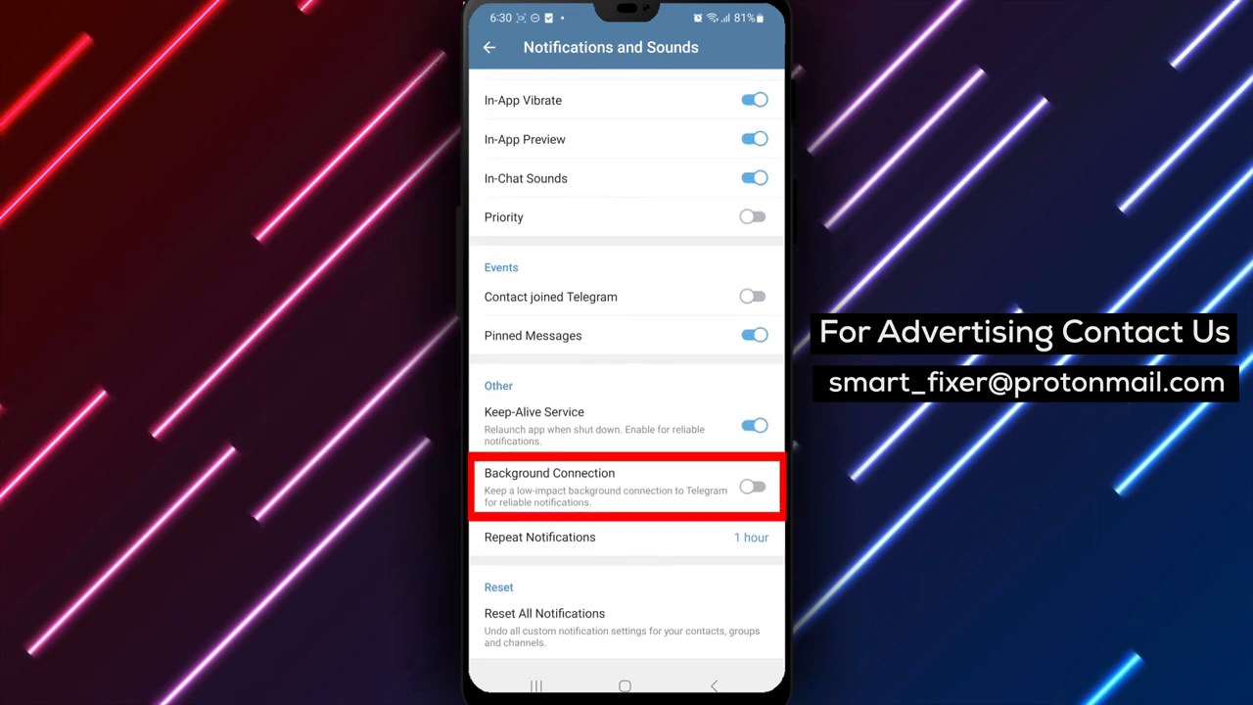
click(754, 487)
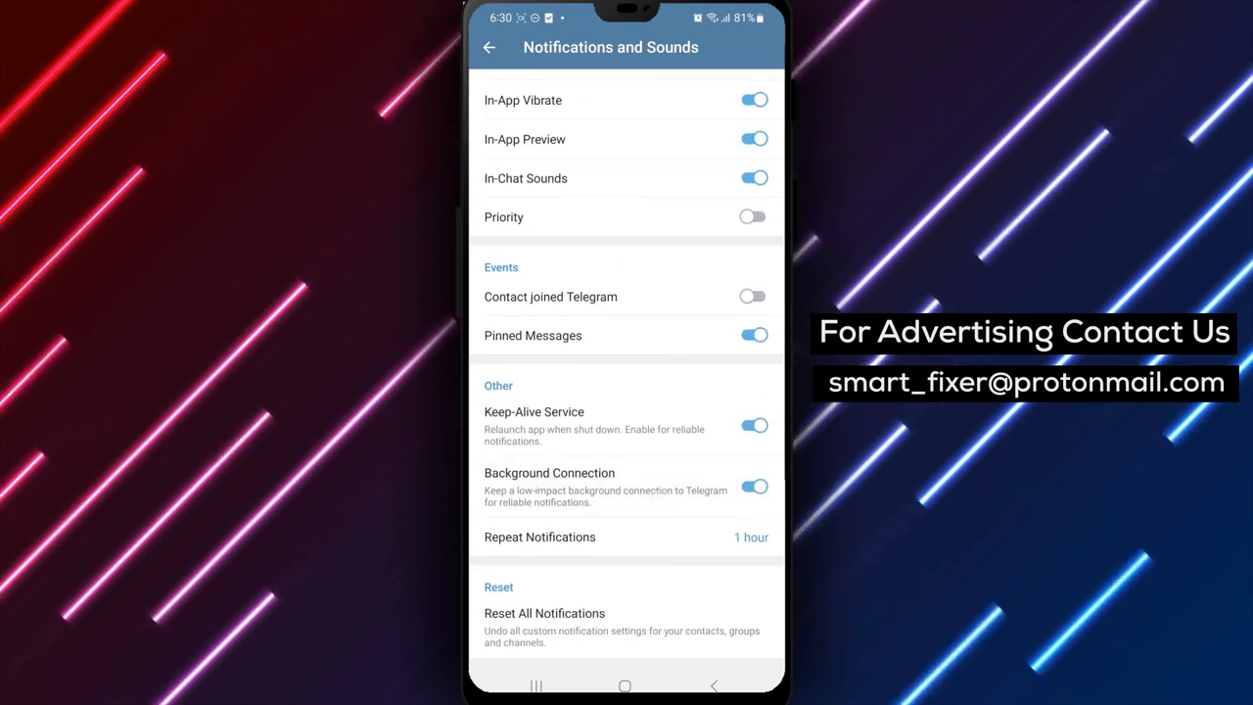